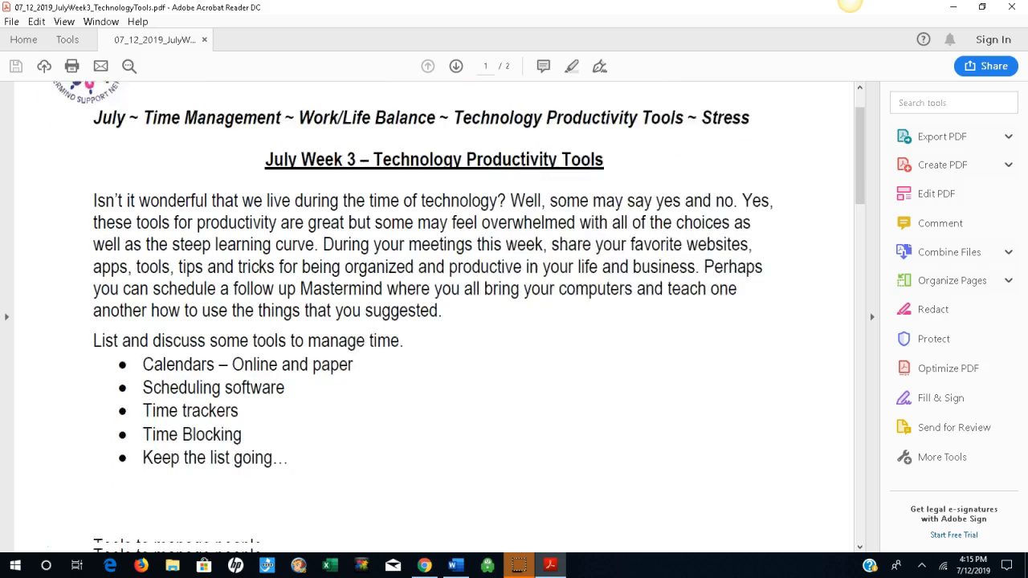
pyautogui.scroll(-3)
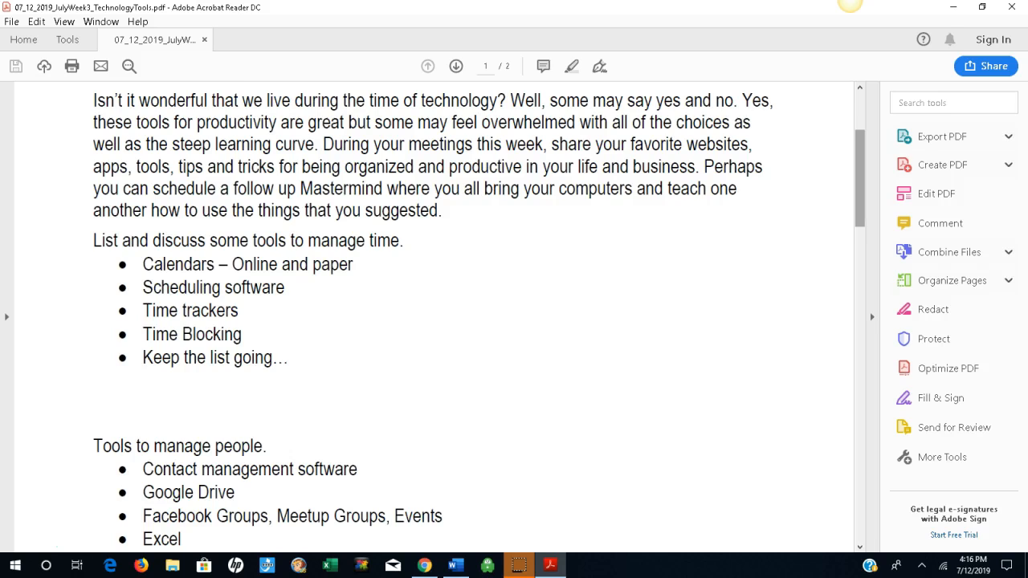
pyautogui.scroll(-3)
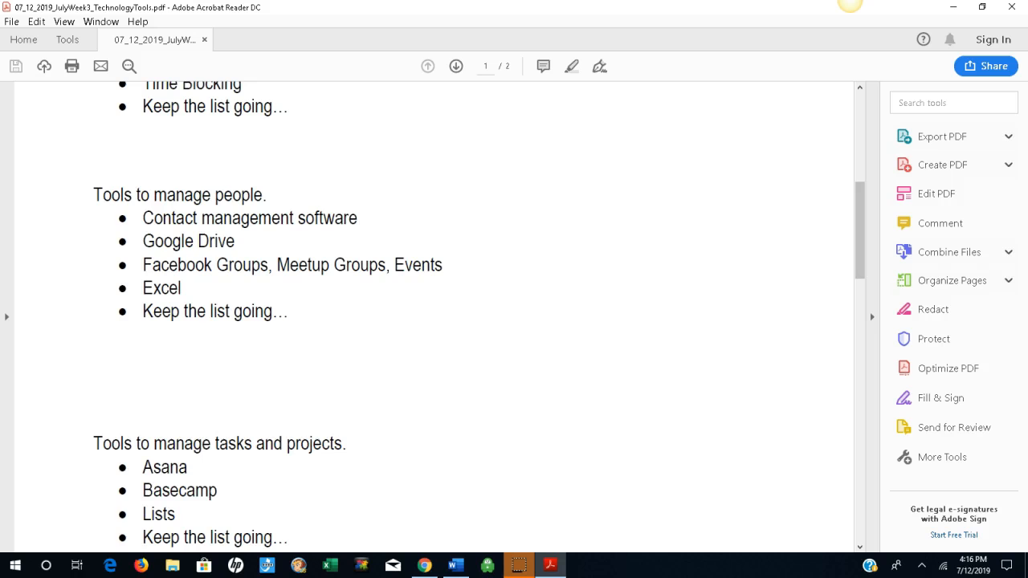
pyautogui.scroll(-3)
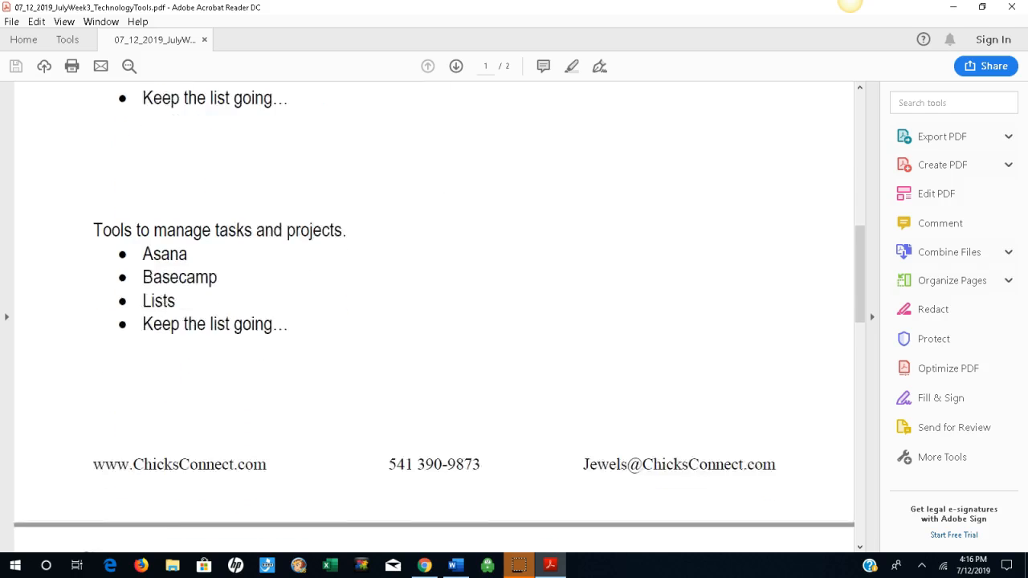
pyautogui.scroll(-3)
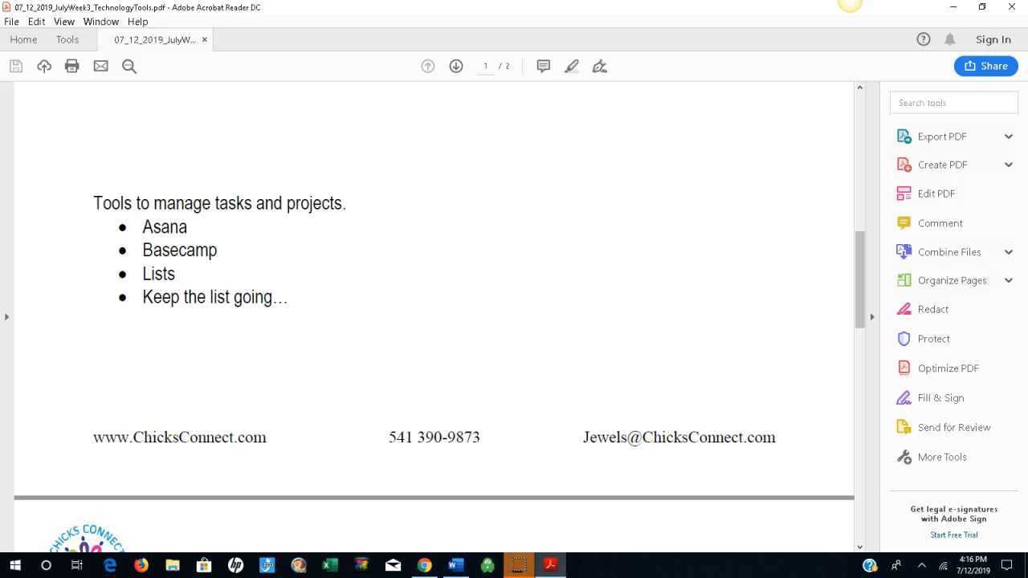
pyautogui.scroll(-3)
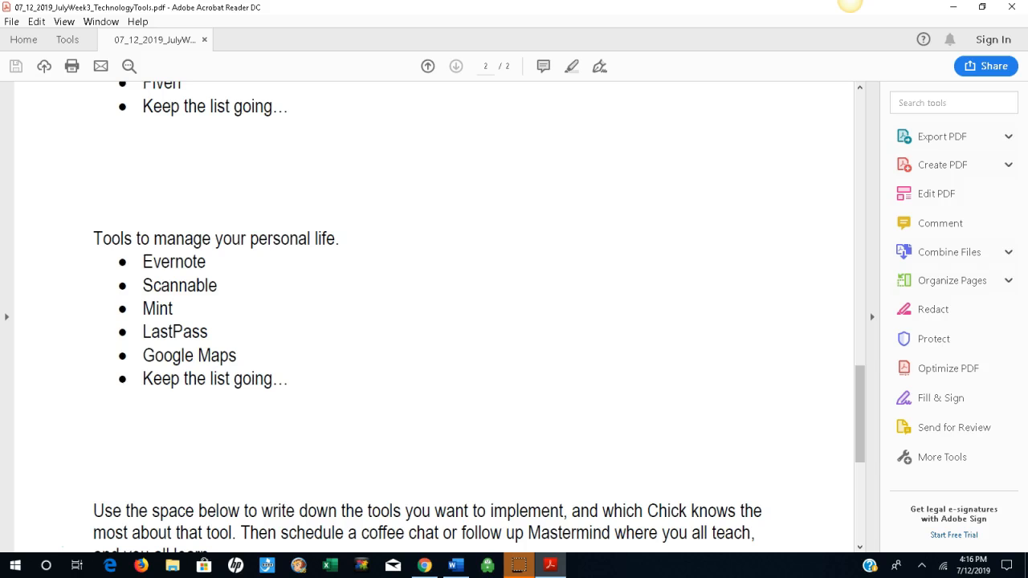
pyautogui.scroll(-3)
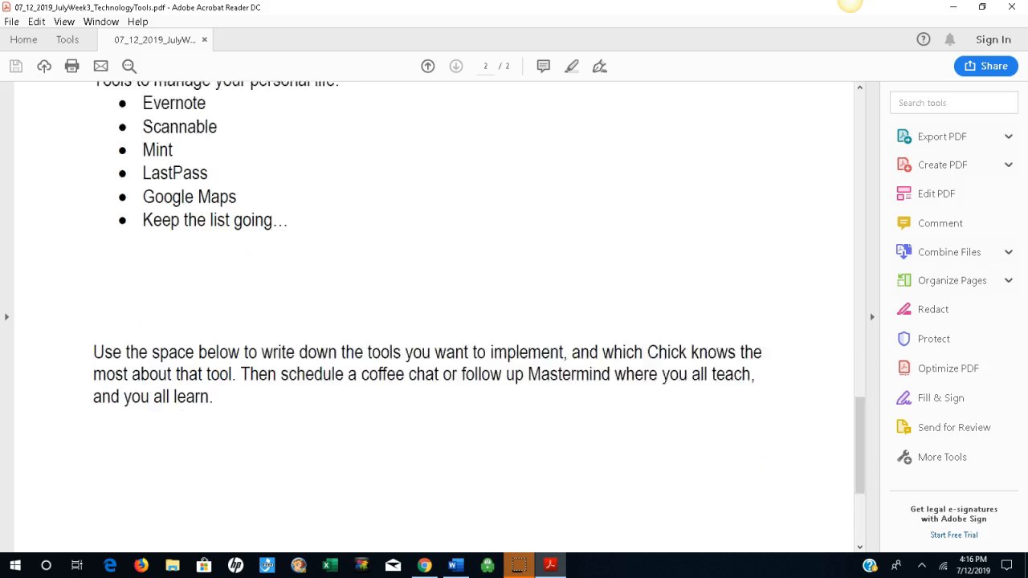
pyautogui.scroll(-3)
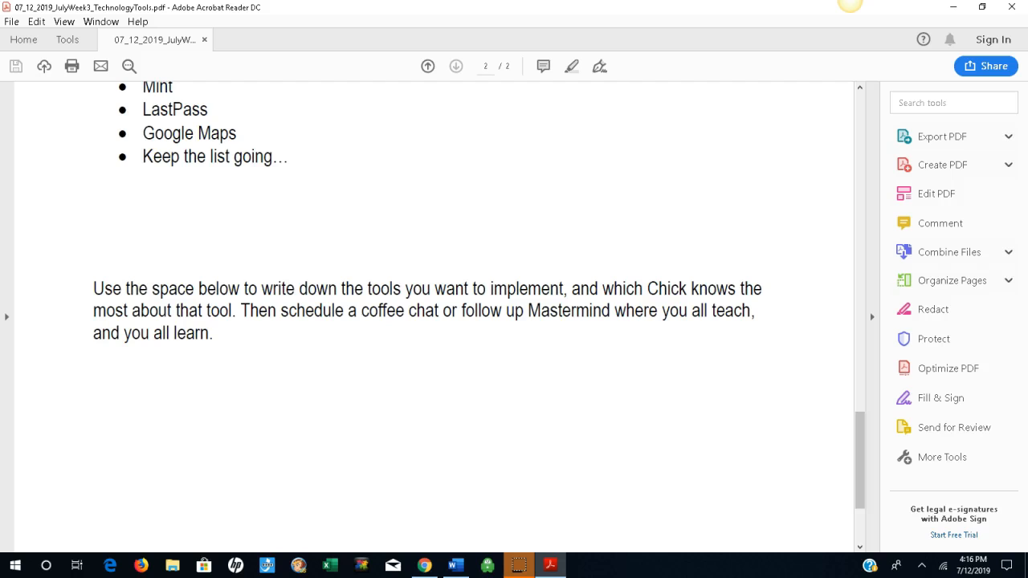